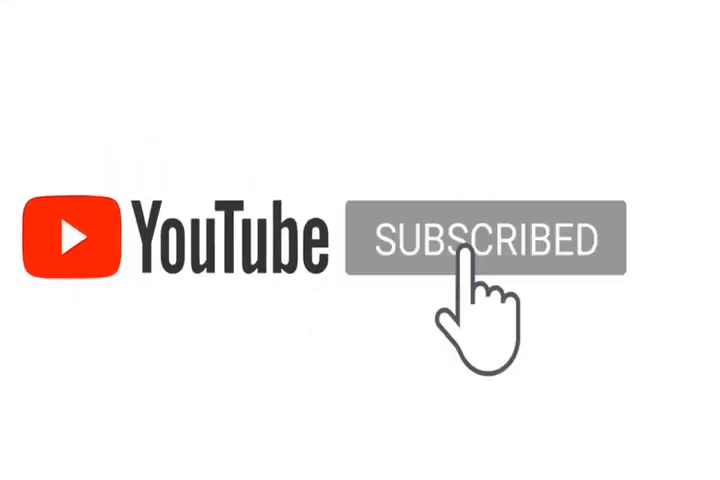
click(472, 240)
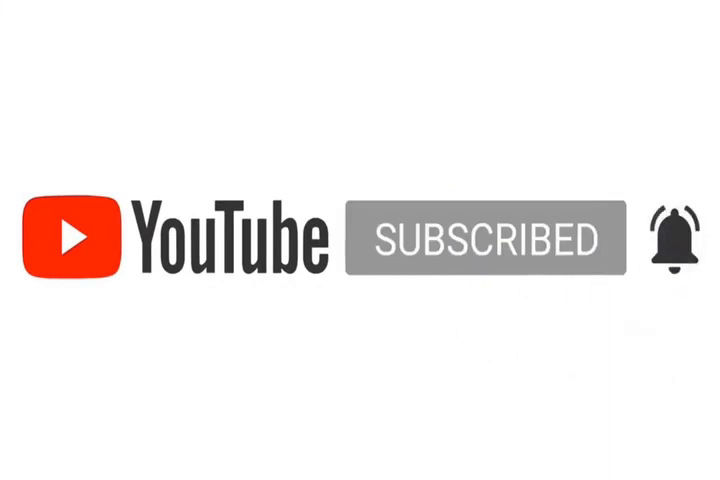